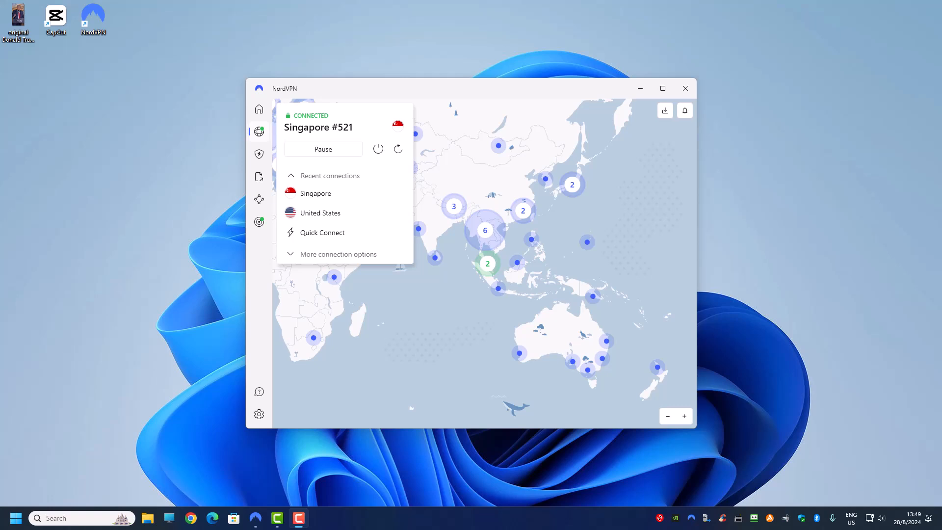
mouse_move(538, 262)
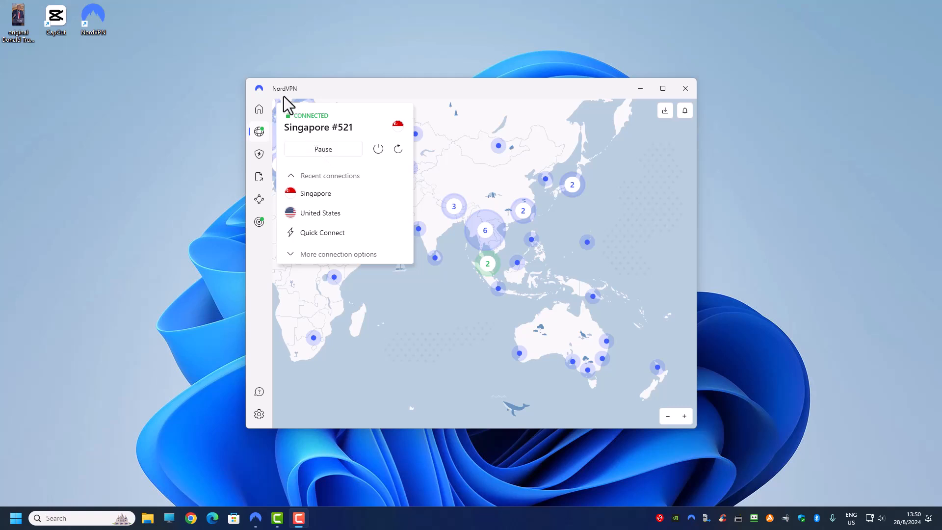
mouse_move(305, 199)
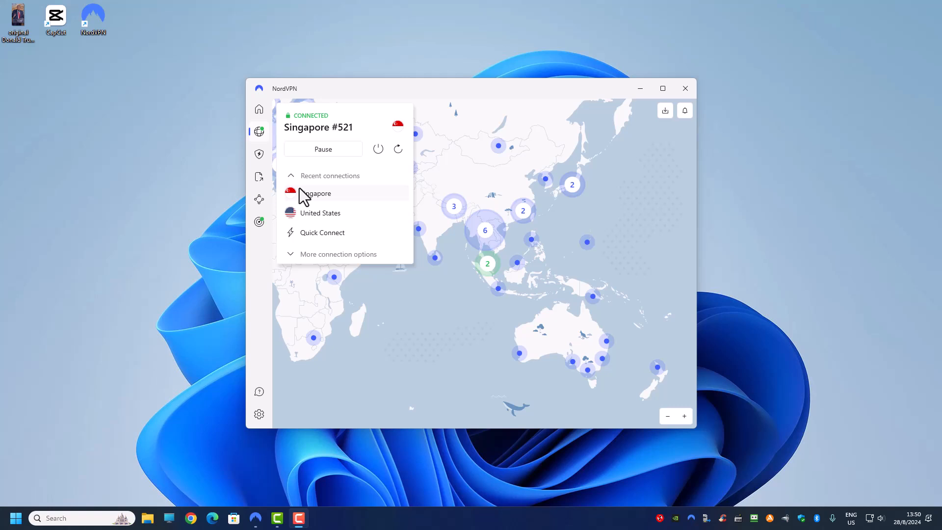
mouse_move(332, 185)
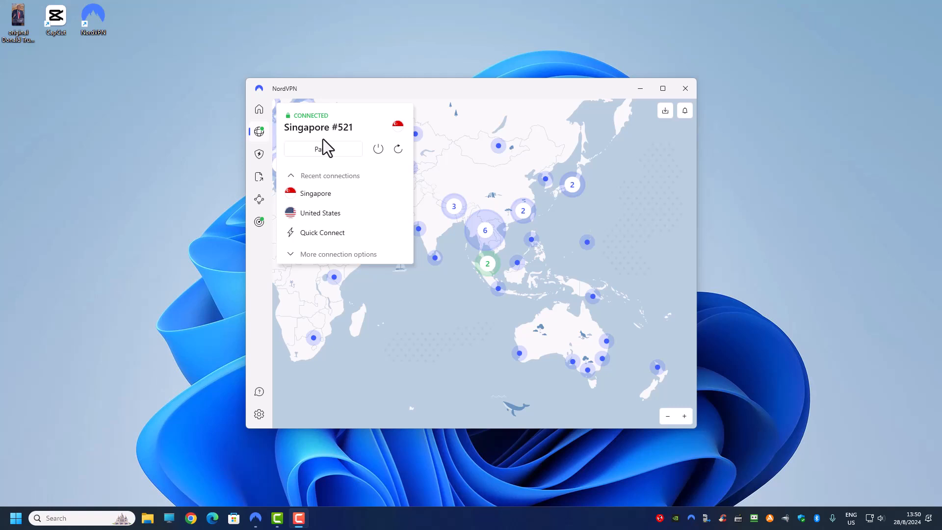
mouse_move(308, 120)
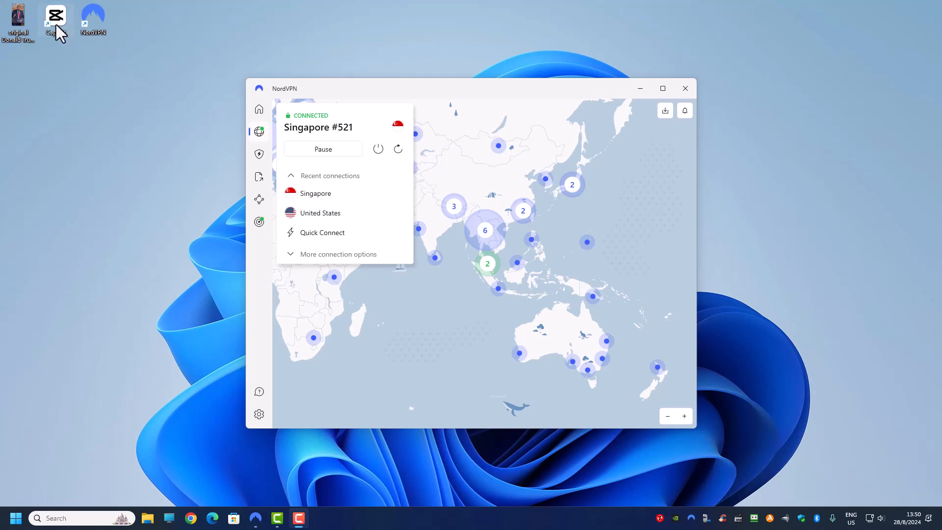
mouse_move(56, 21)
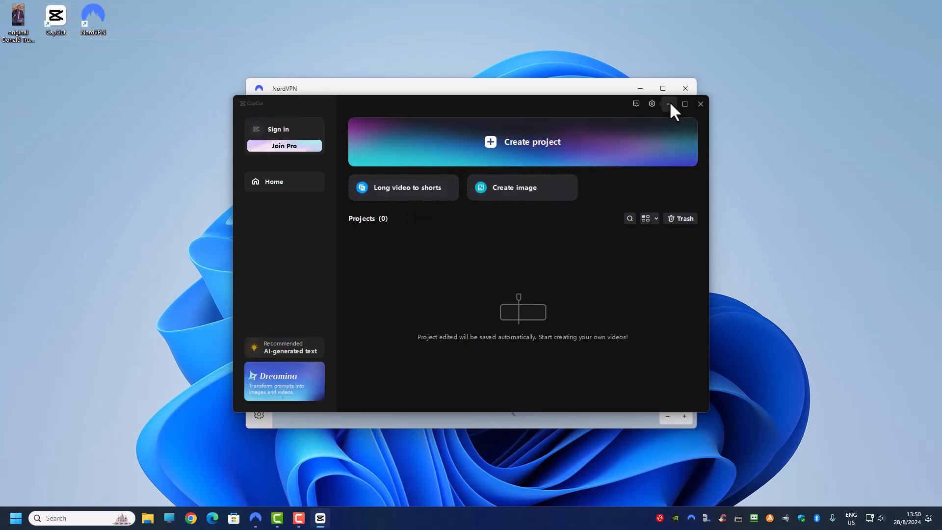
Check CapCut's installed version (4.6.0 Beta) in the settings menu, then close it
click(669, 103)
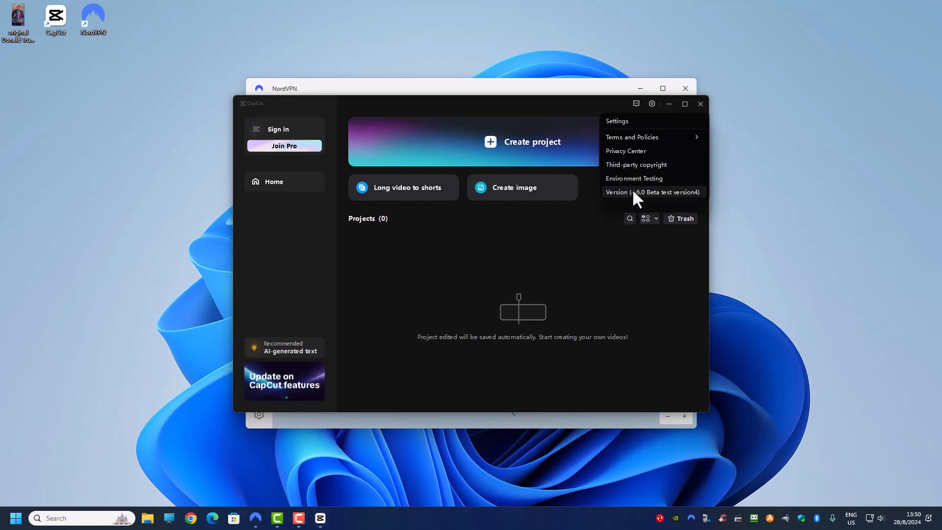
click(653, 192)
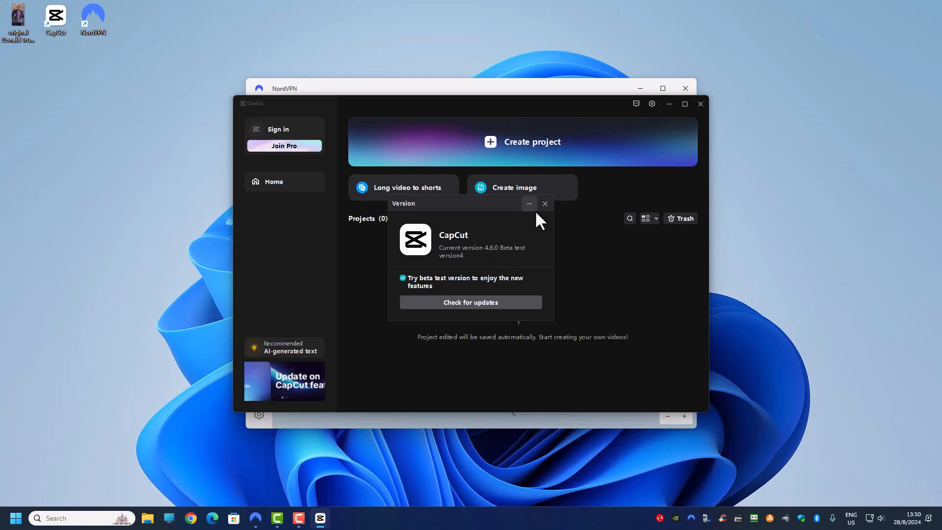
click(545, 203)
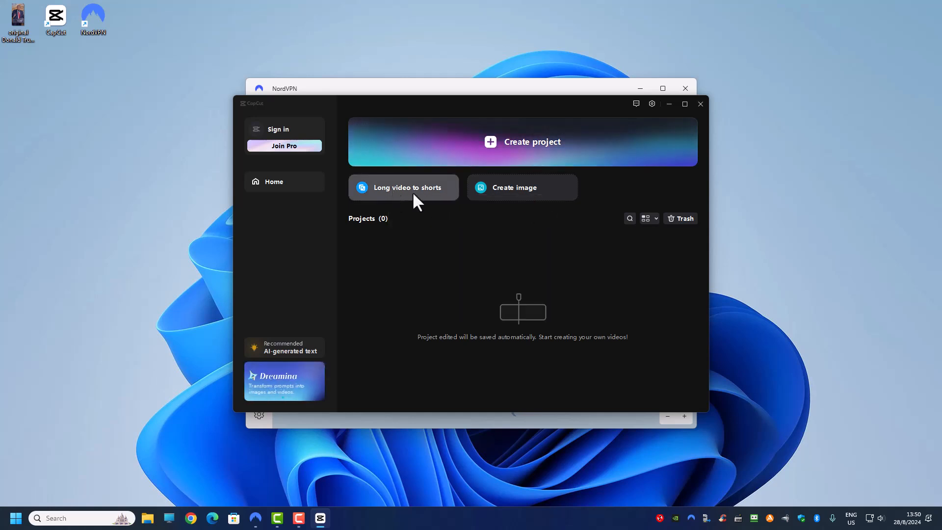
mouse_move(518, 203)
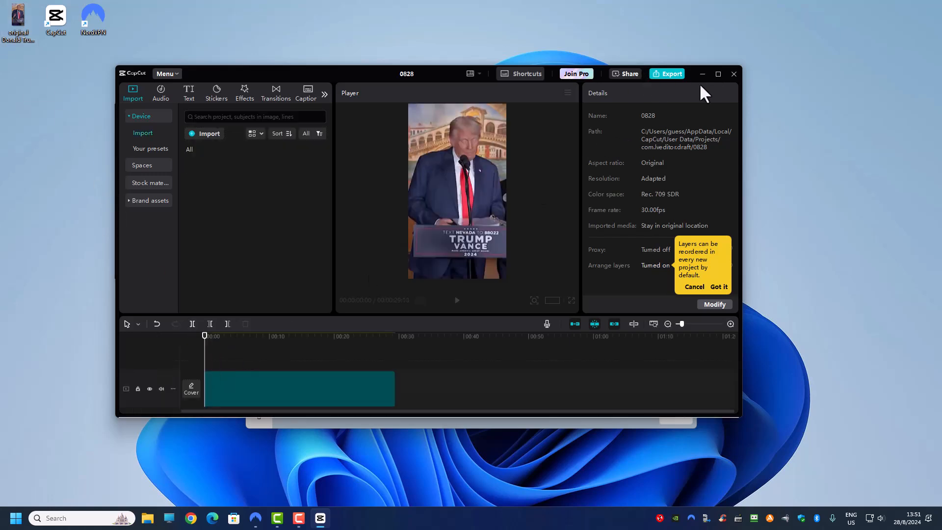
Maximize the editor and set up auto captions with Chinese bilingual captions
click(718, 73)
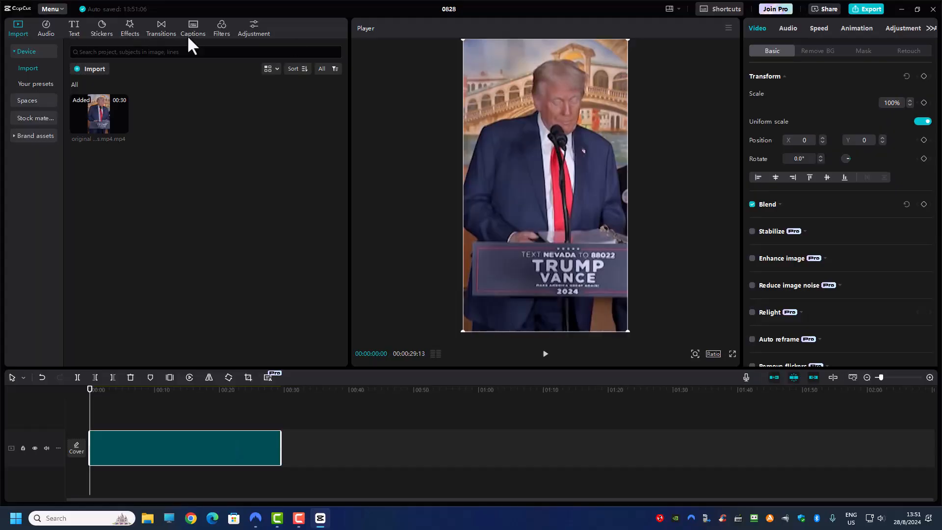
click(193, 27)
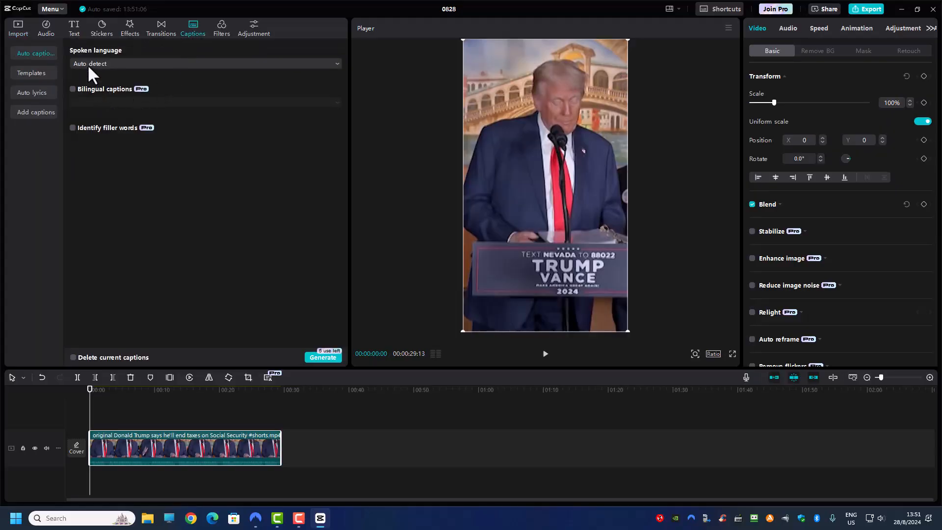
click(72, 89)
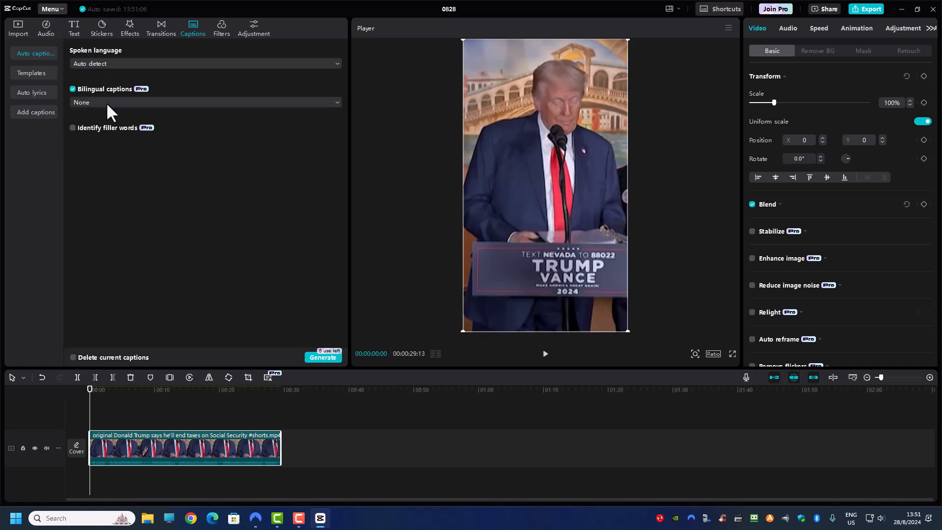
click(204, 102)
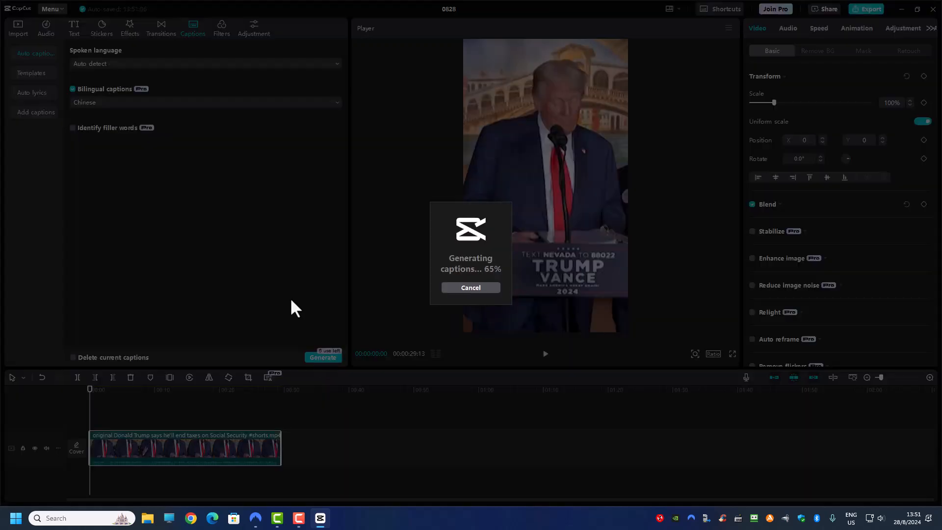
mouse_move(286, 268)
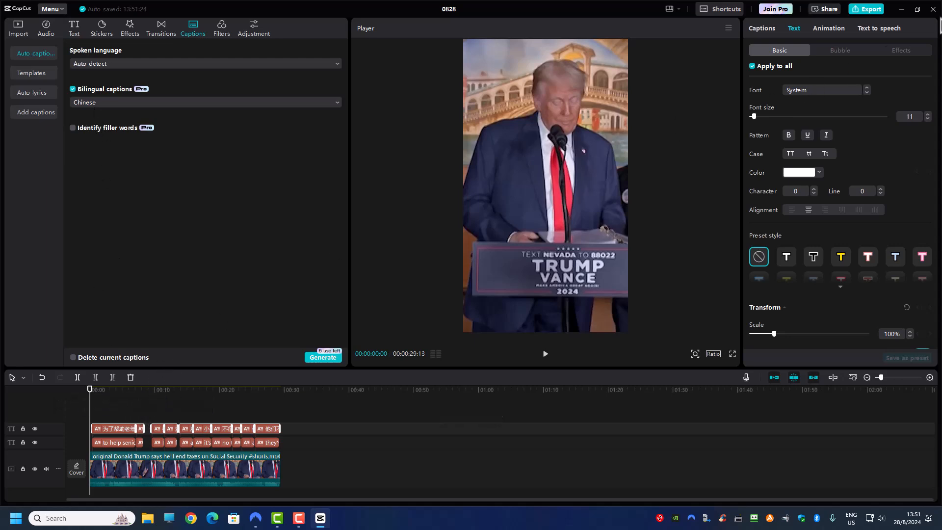
Scroll through the short list of text-to-speech voices for the captions
click(878, 28)
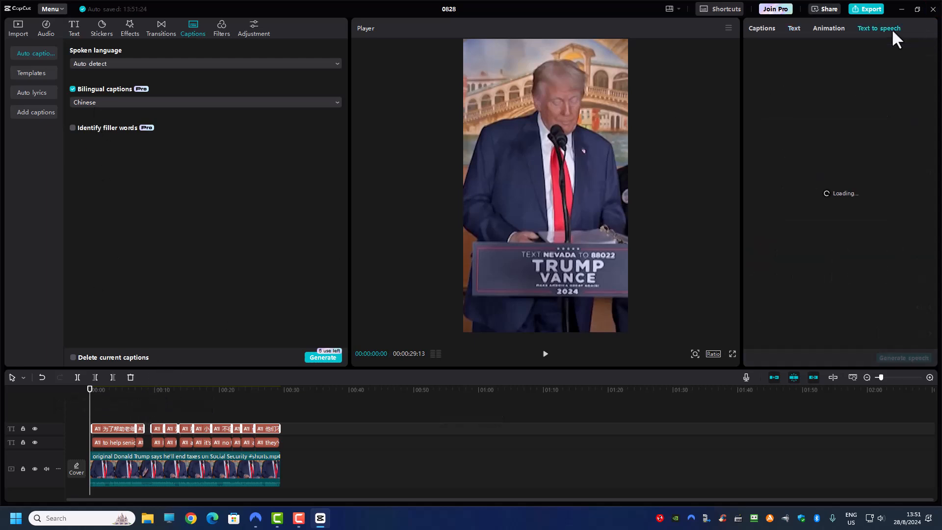
click(878, 28)
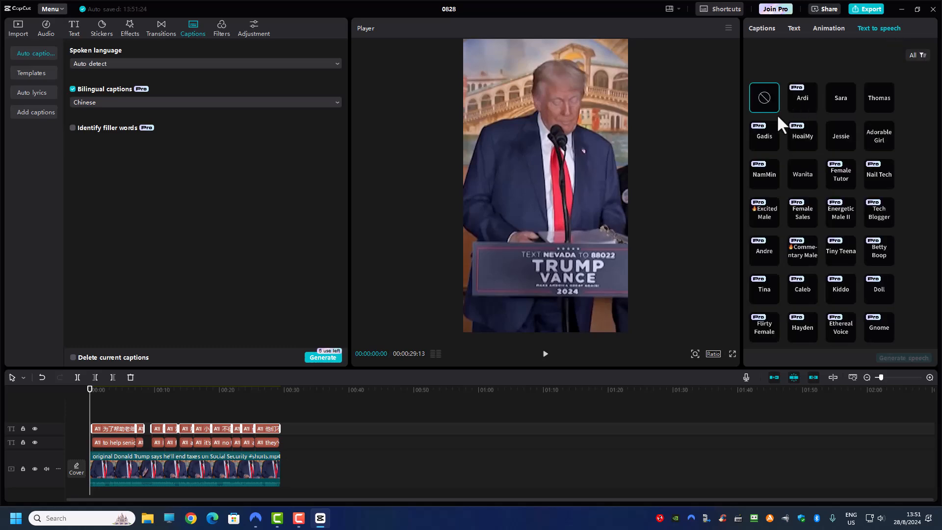
scroll(down, 3)
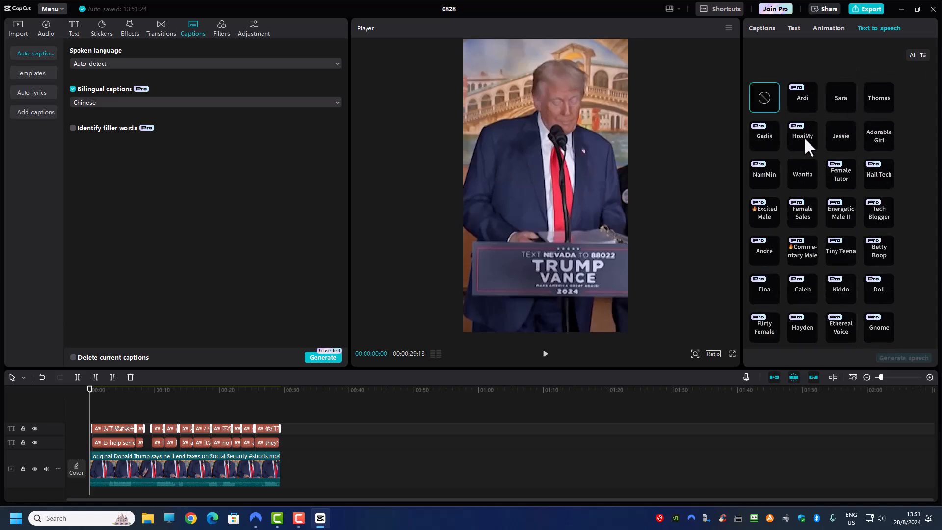
scroll(down, 3)
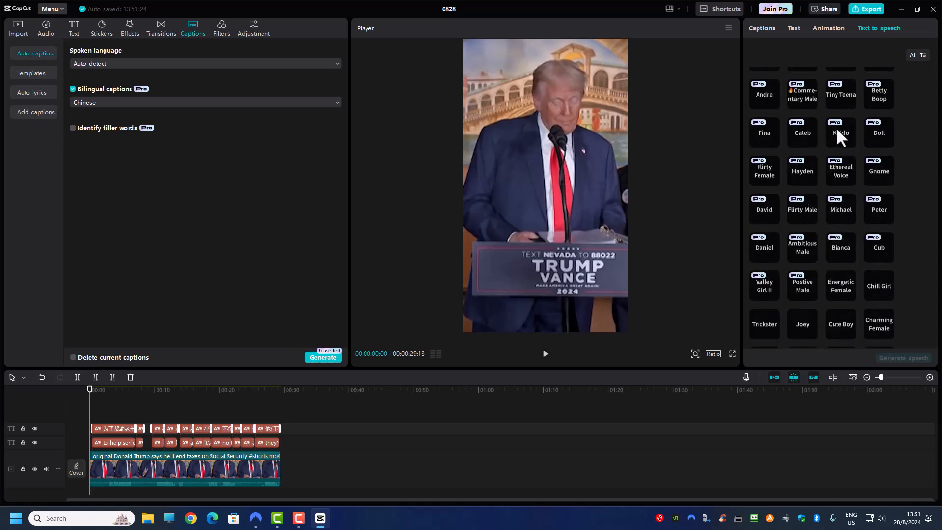
scroll(down, 3)
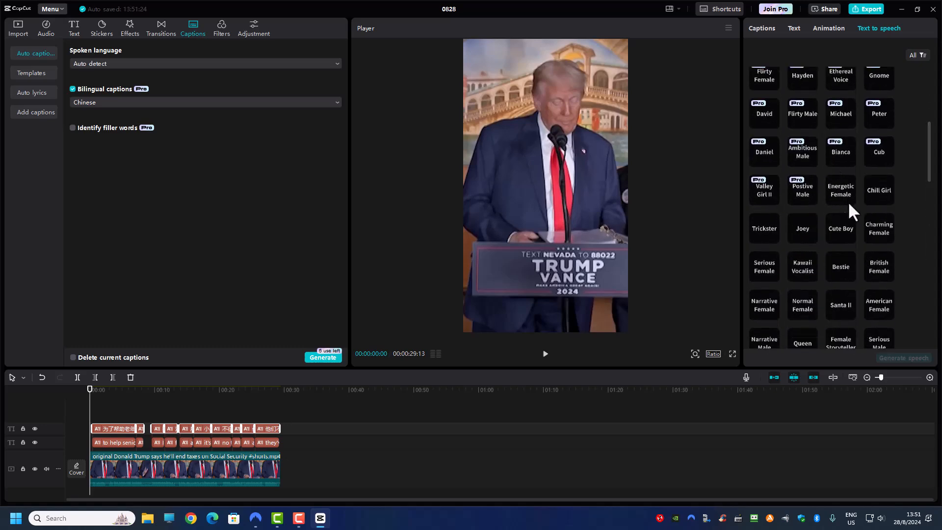
scroll(down, 3)
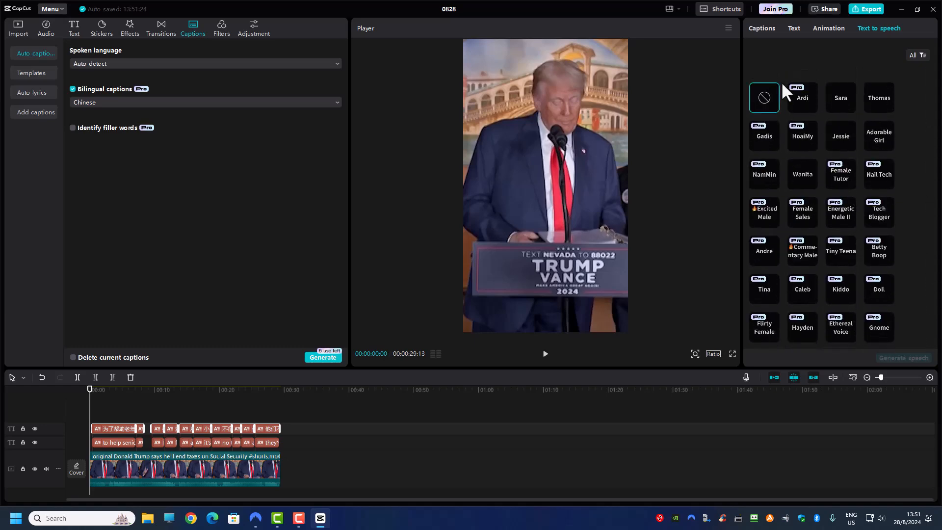
mouse_move(872, 66)
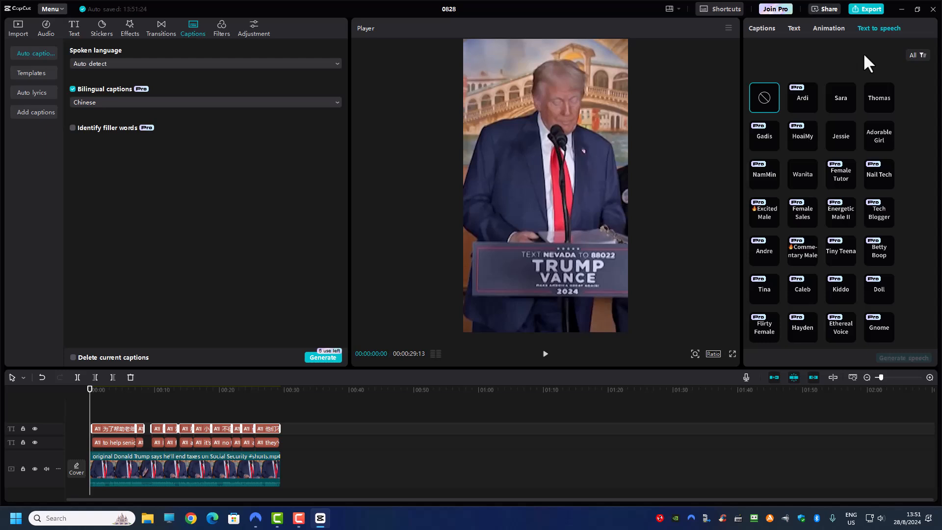
mouse_move(884, 61)
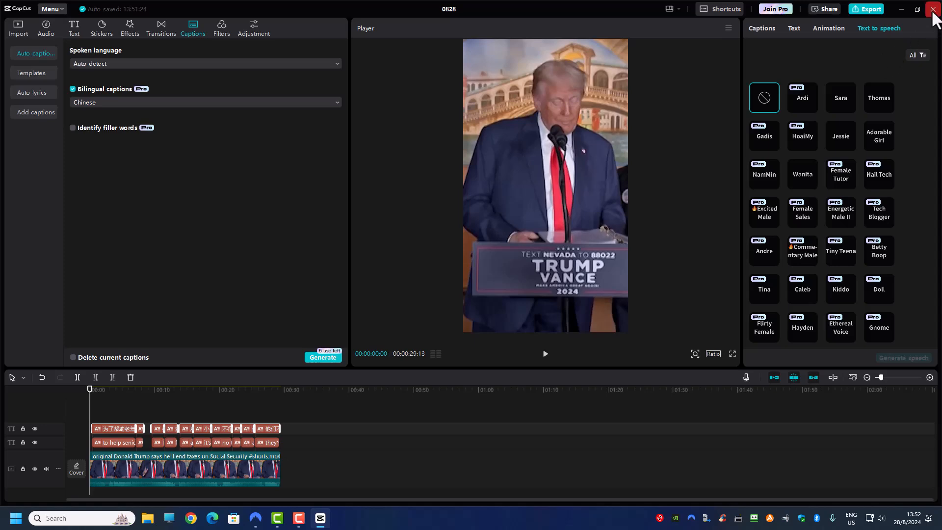
Close the CapCut editor window
click(931, 9)
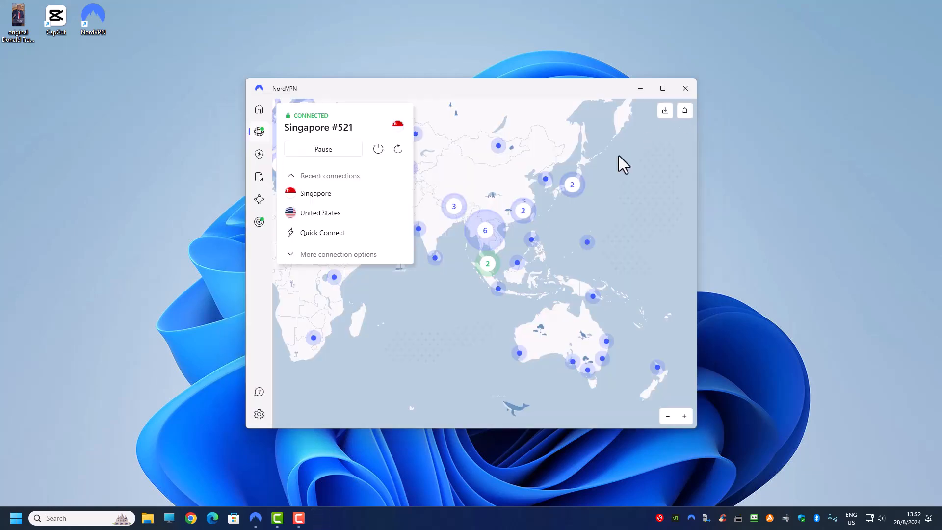
mouse_move(374, 191)
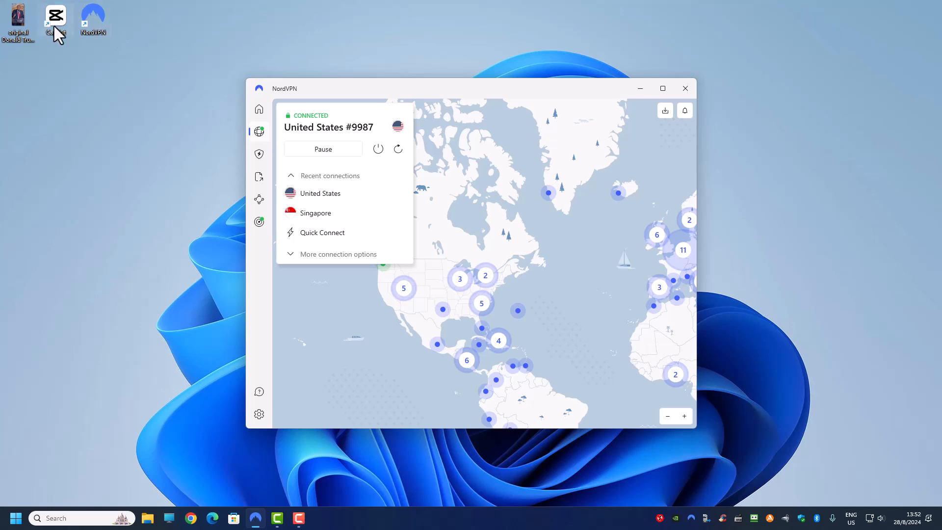
mouse_move(56, 18)
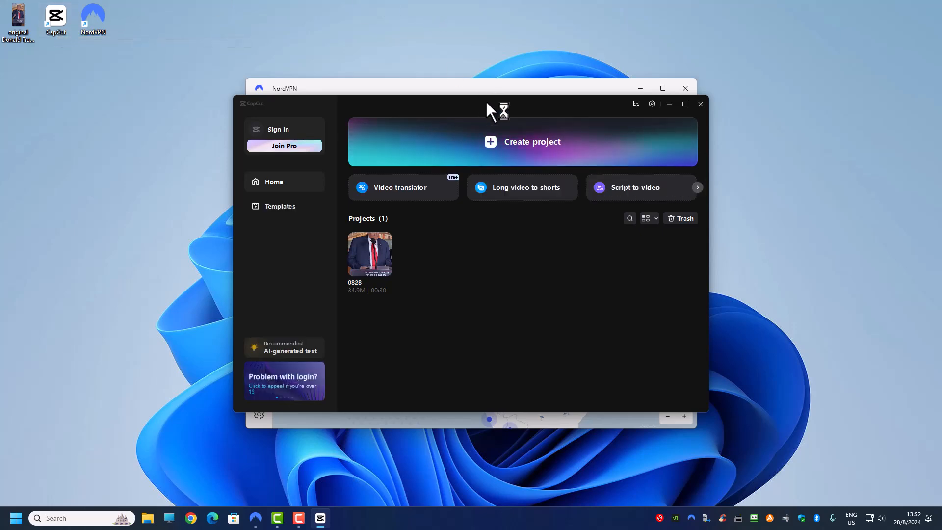
Maximize the start page, confirm NordVPN's United States connection, then open project 0828
click(684, 103)
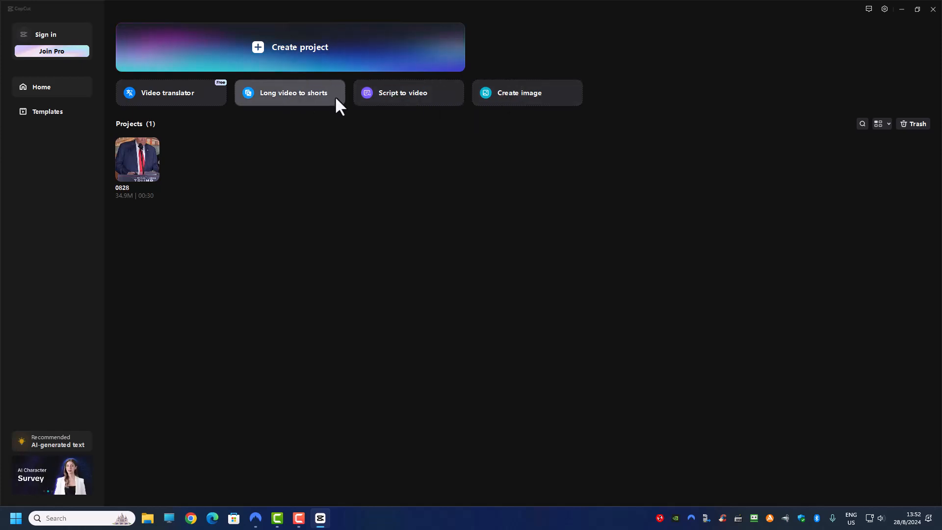
mouse_move(275, 113)
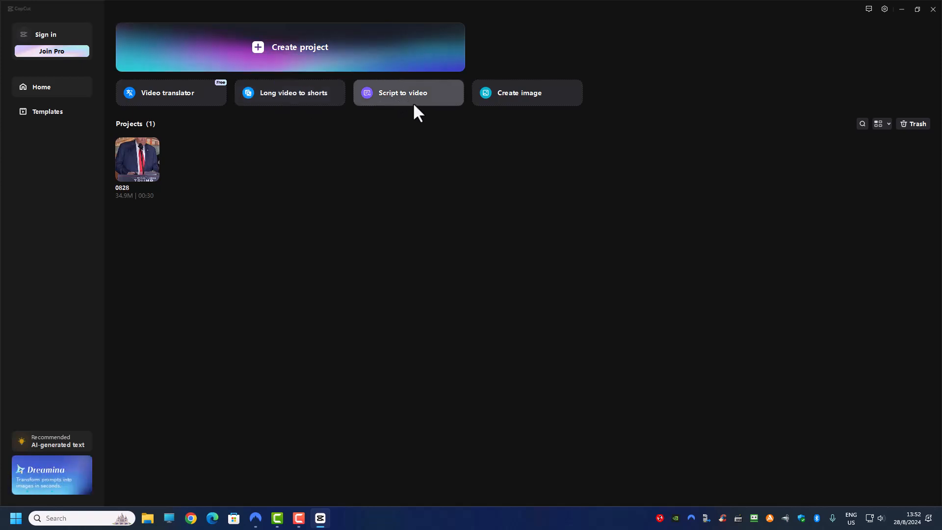
mouse_move(179, 113)
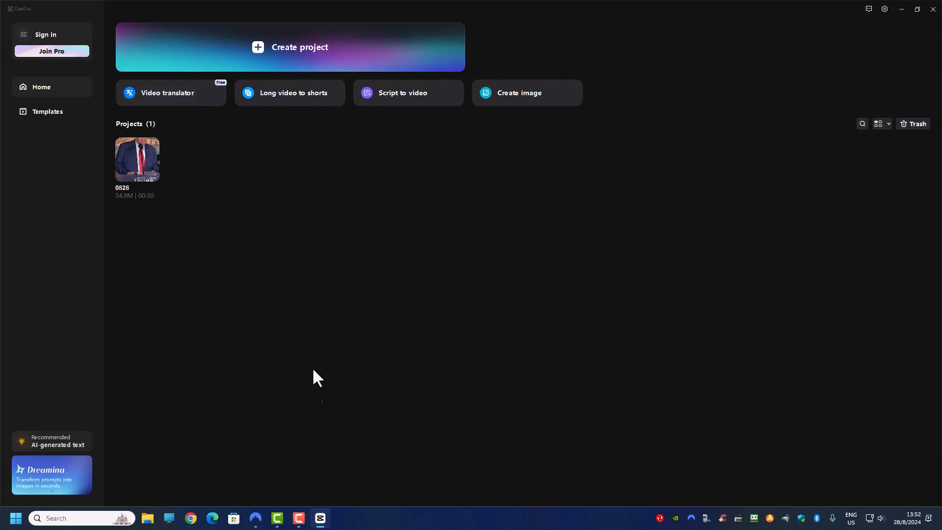
click(255, 518)
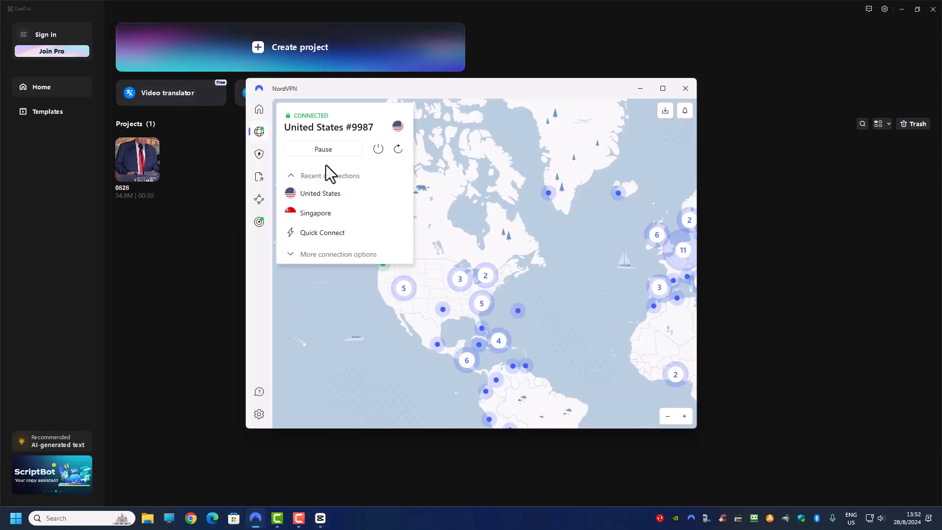
click(685, 89)
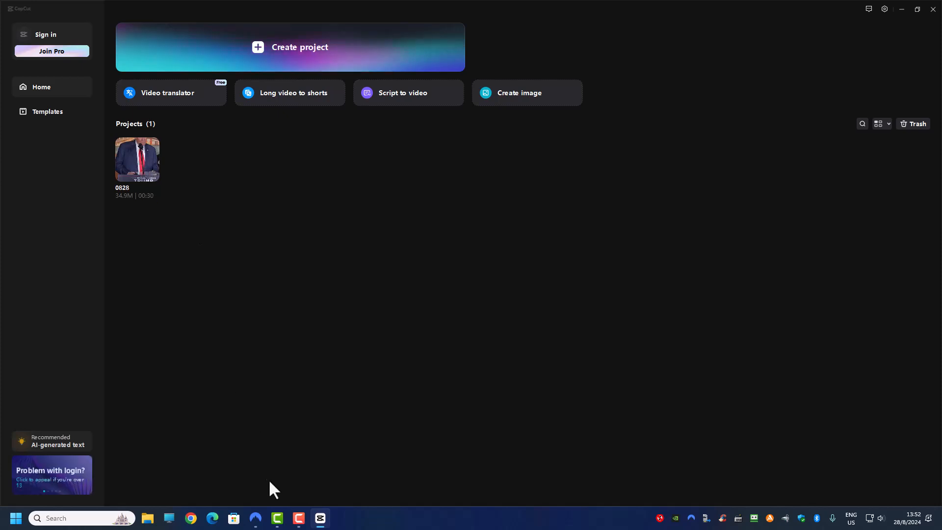
click(254, 518)
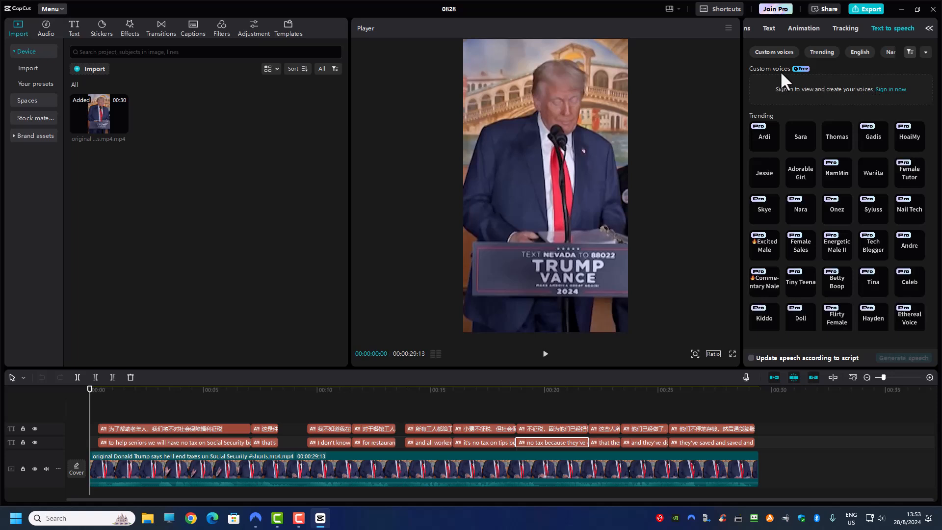
mouse_move(831, 81)
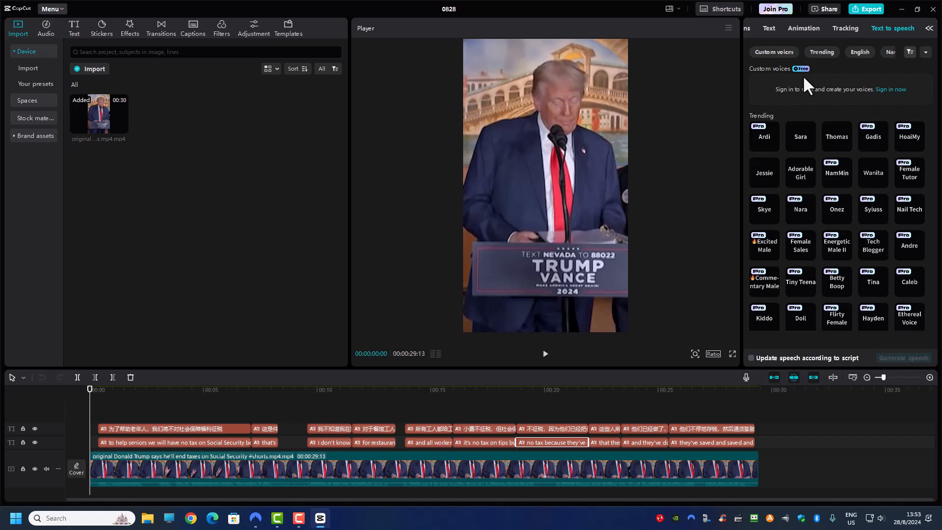
mouse_move(800, 142)
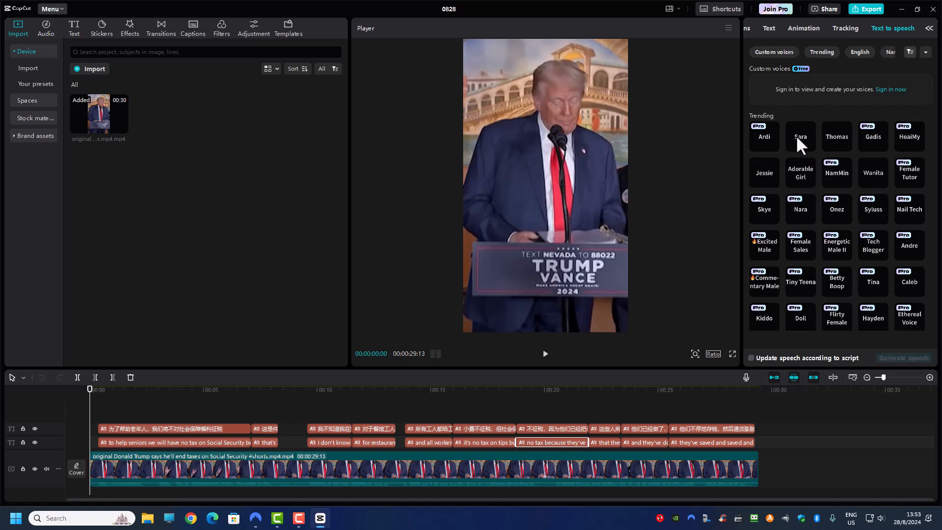
Select Sara as the voice and scroll through the English voice list
click(800, 136)
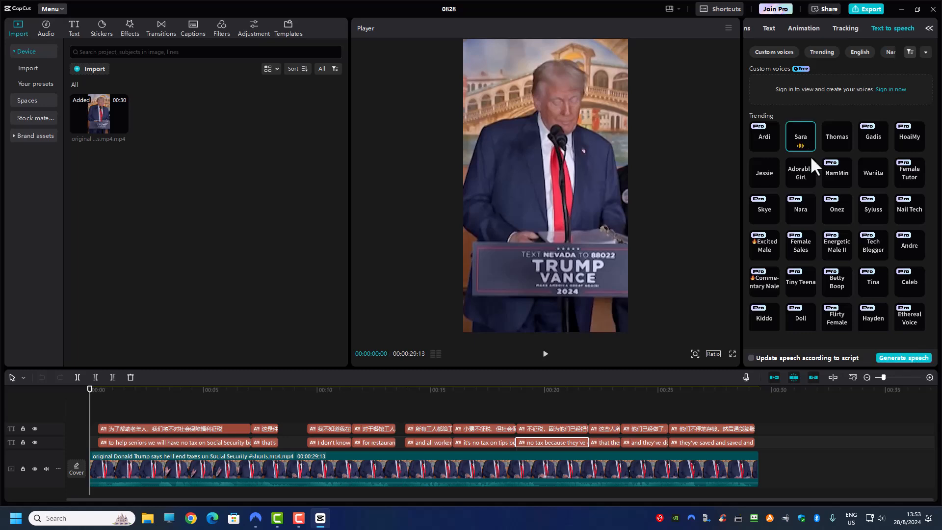
click(860, 52)
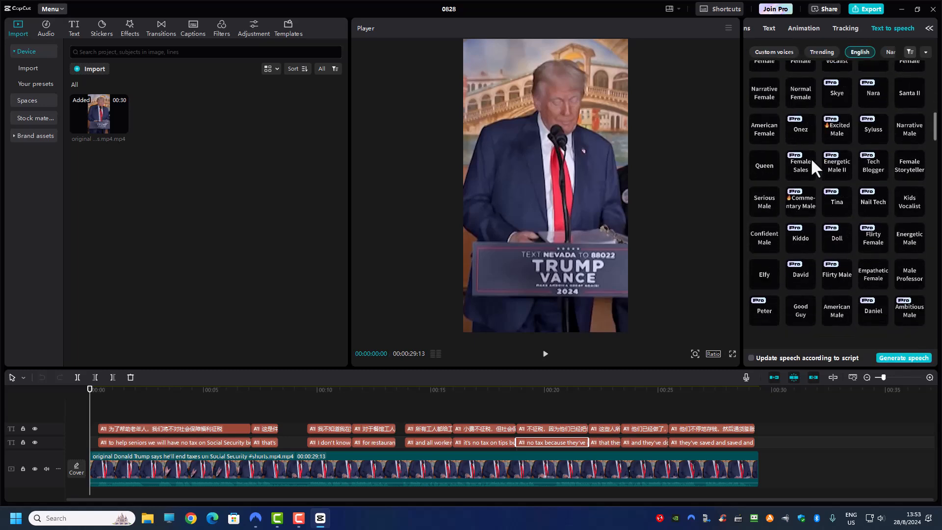
scroll(down, 3)
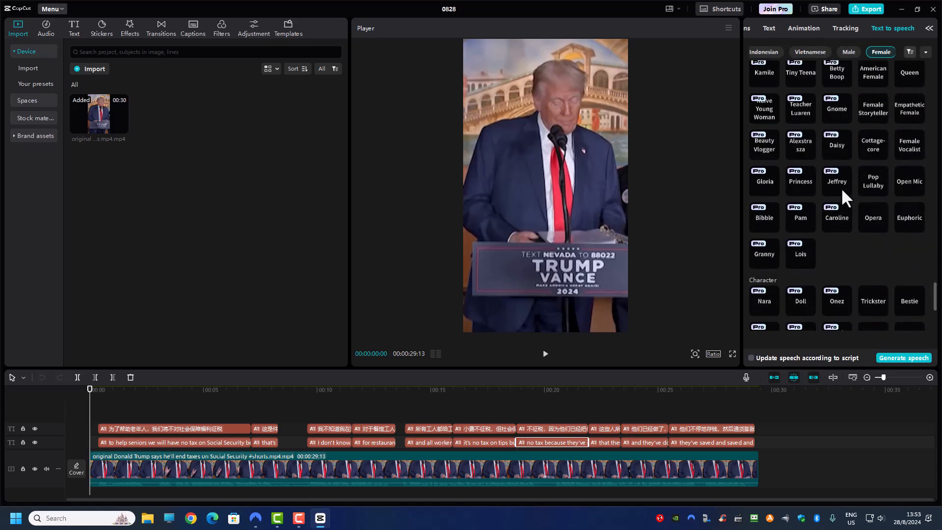
scroll(down, 3)
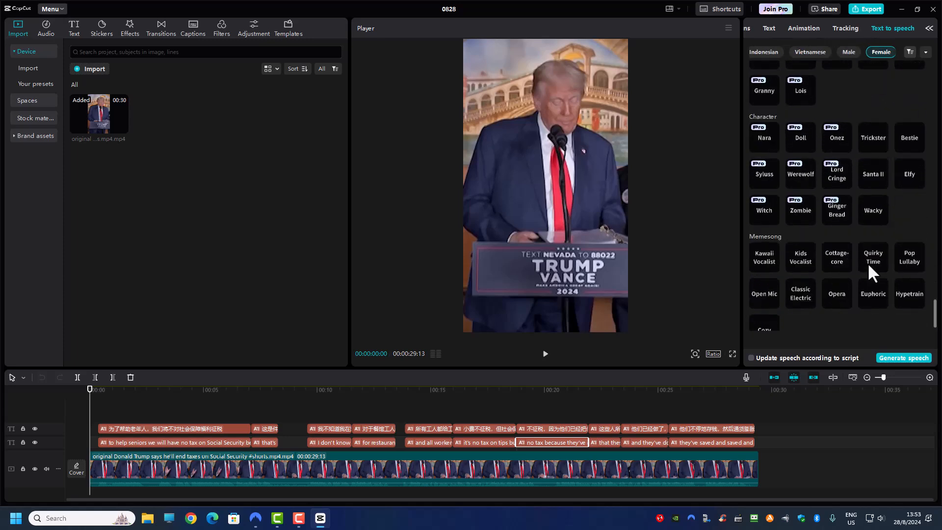
scroll(down, 3)
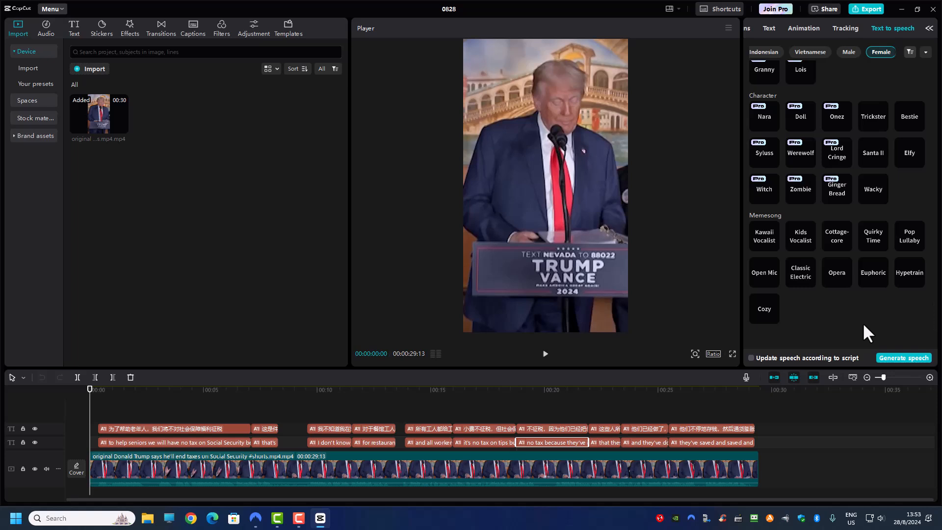
mouse_move(724, 300)
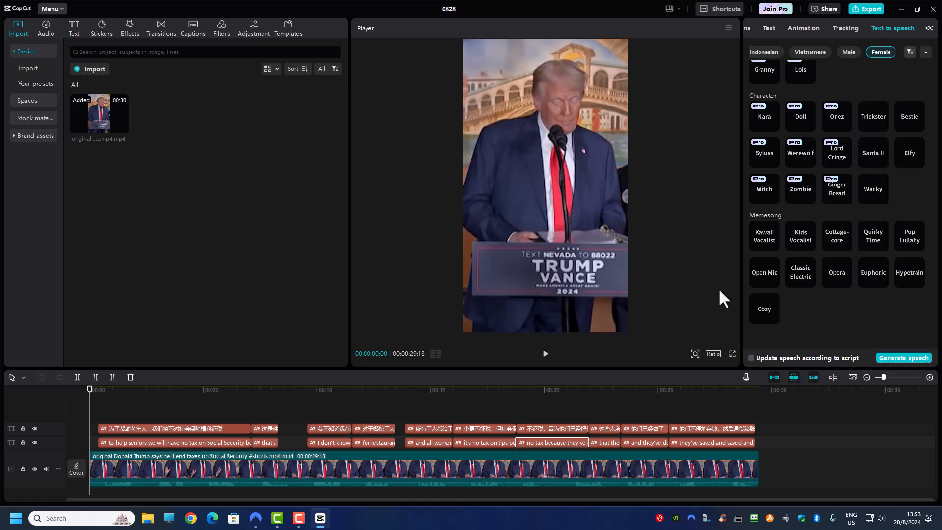
mouse_move(637, 262)
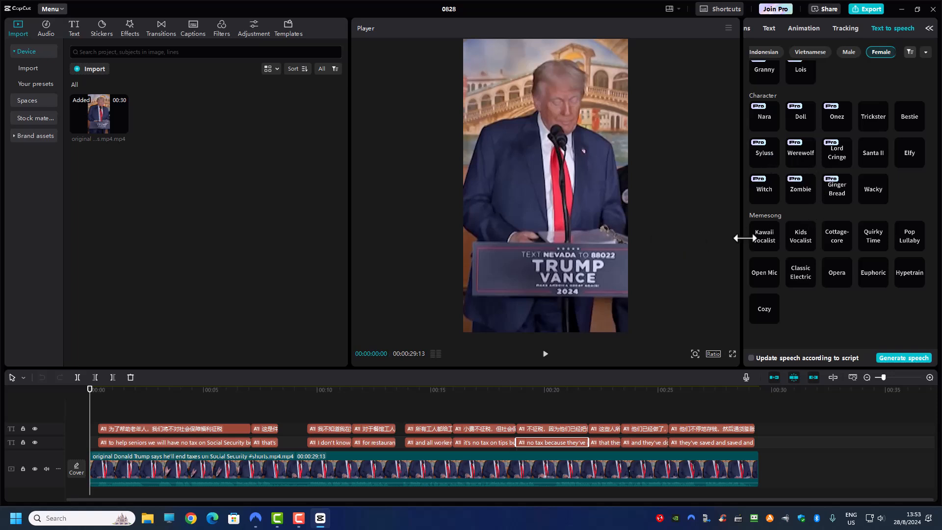
Filter to male voices, then return to the custom and trending voices
click(848, 52)
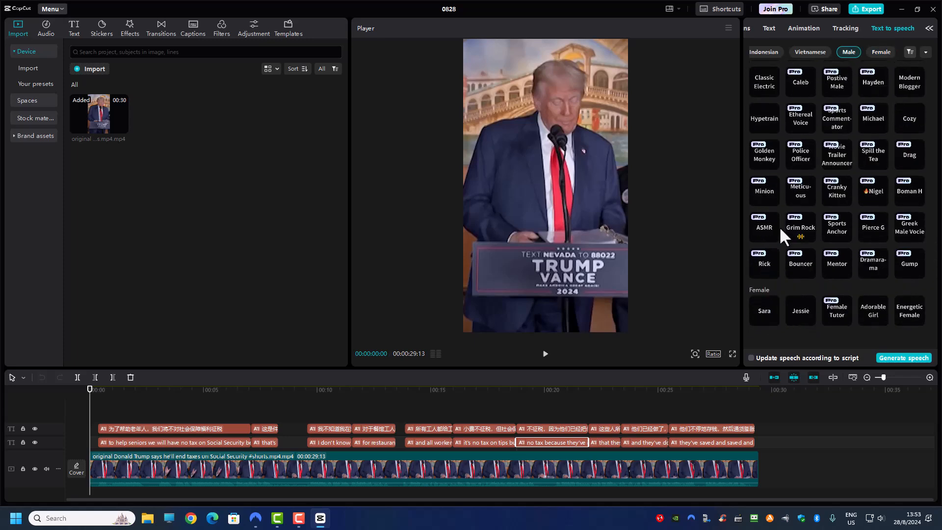
click(774, 52)
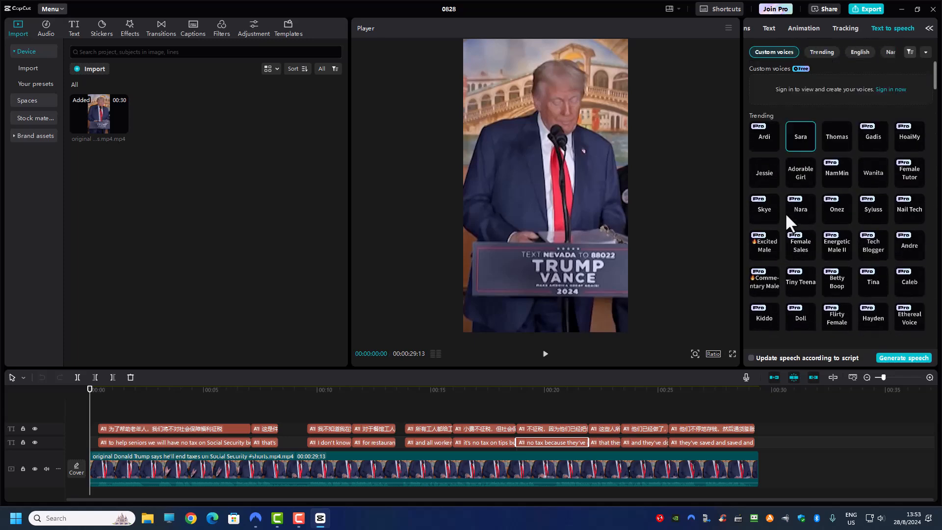